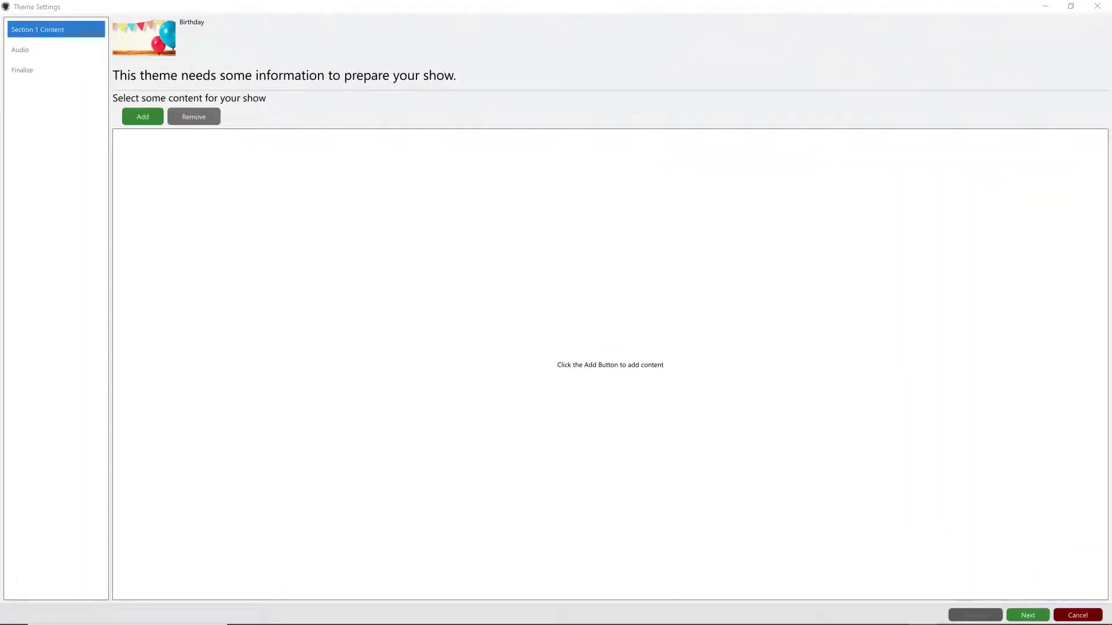
mouse_move(1014, 353)
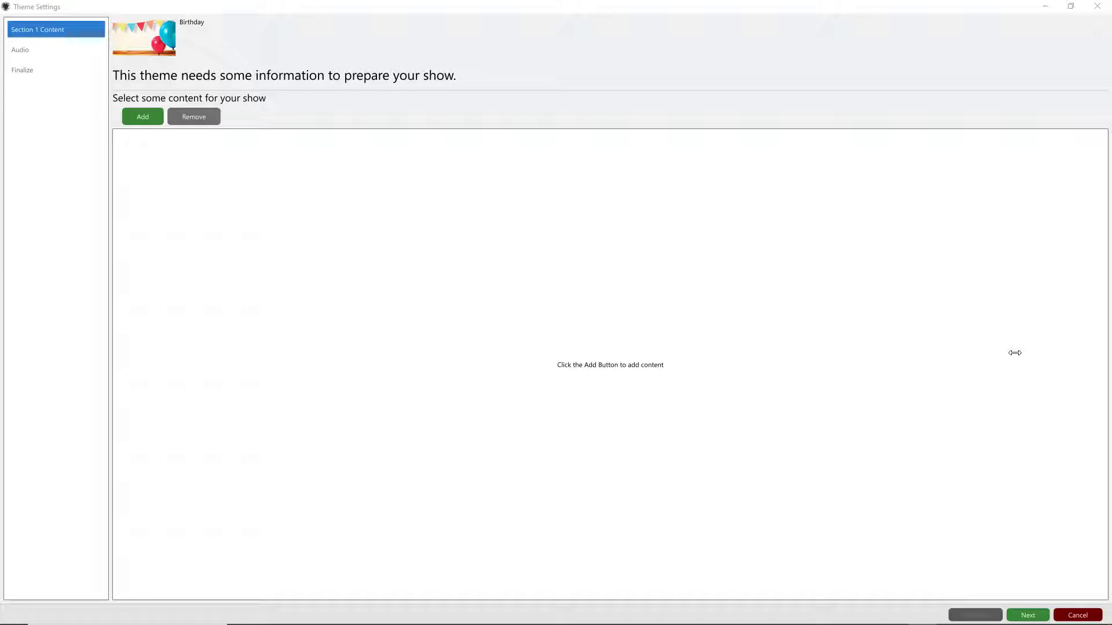
mouse_move(950, 358)
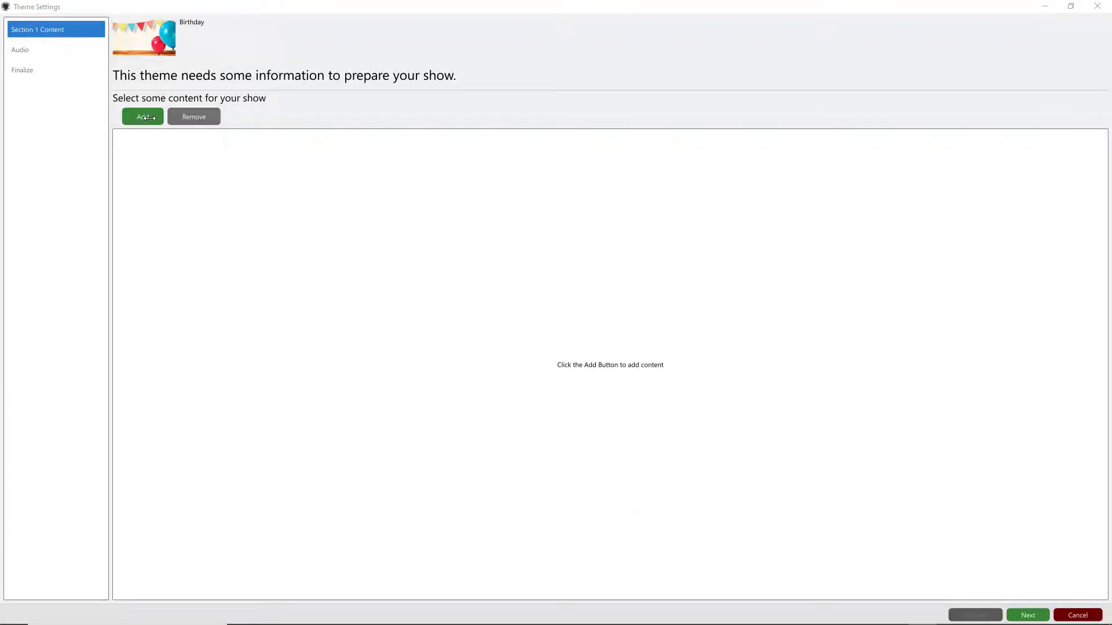
Browse to the Cars folder under Favorites > Pexels in the content image browser
click(142, 116)
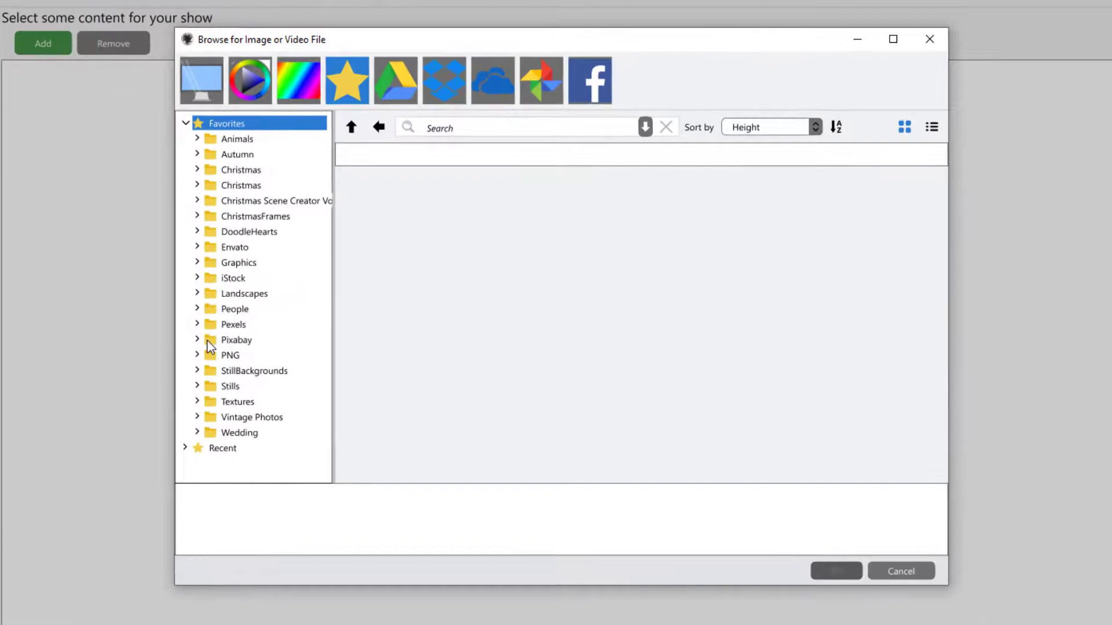
click(196, 339)
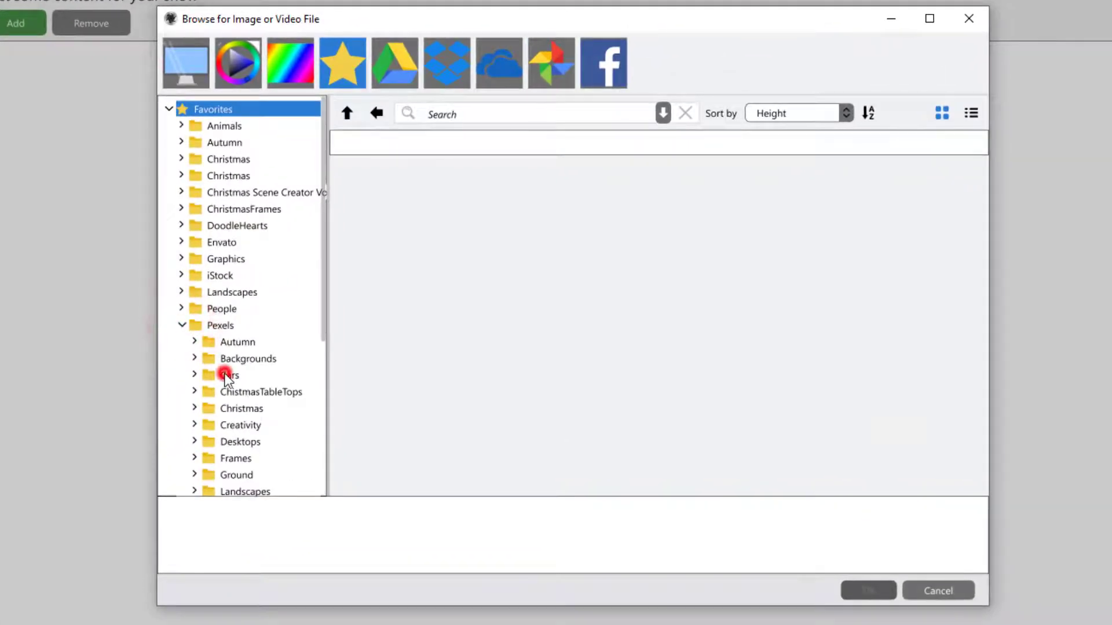
click(228, 374)
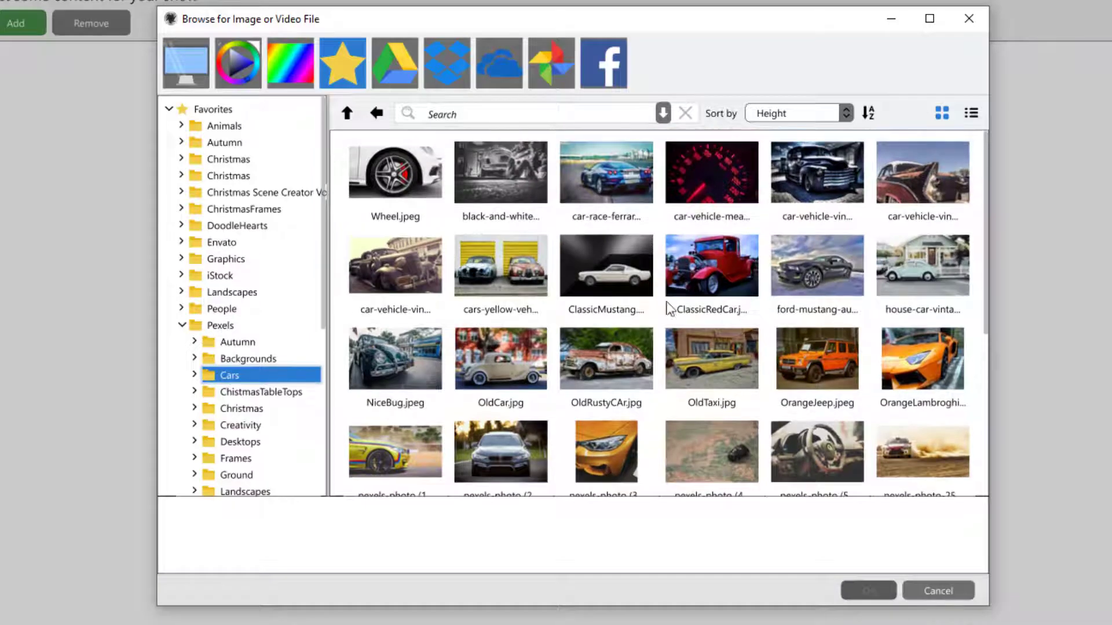
mouse_move(687, 324)
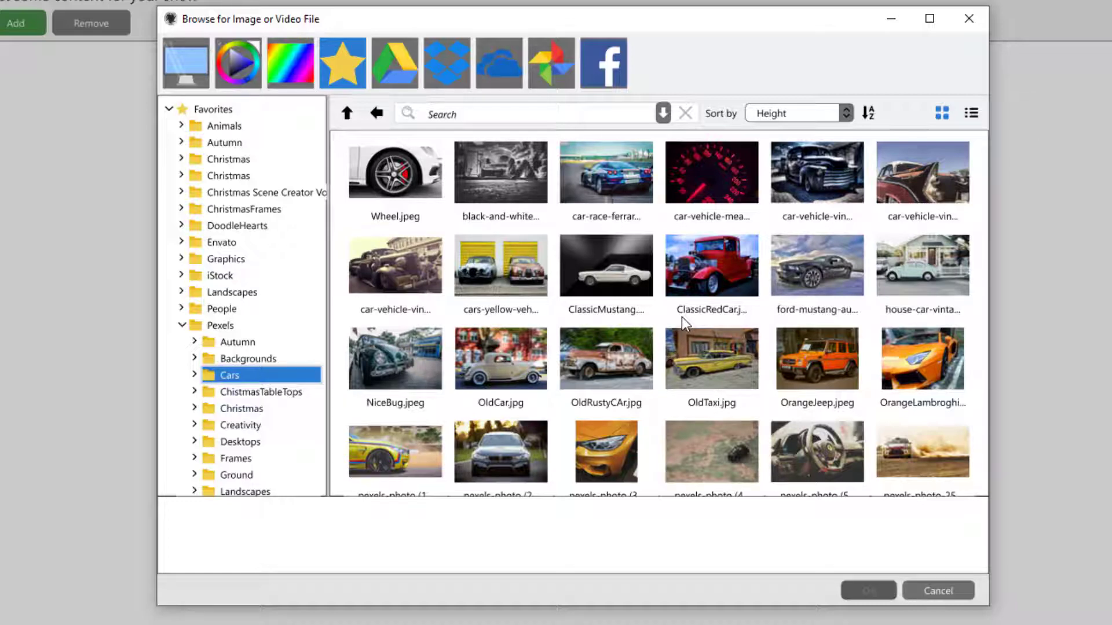
Pick the wheel close-up, orange car, city street and blurred road photos in that order
click(394, 172)
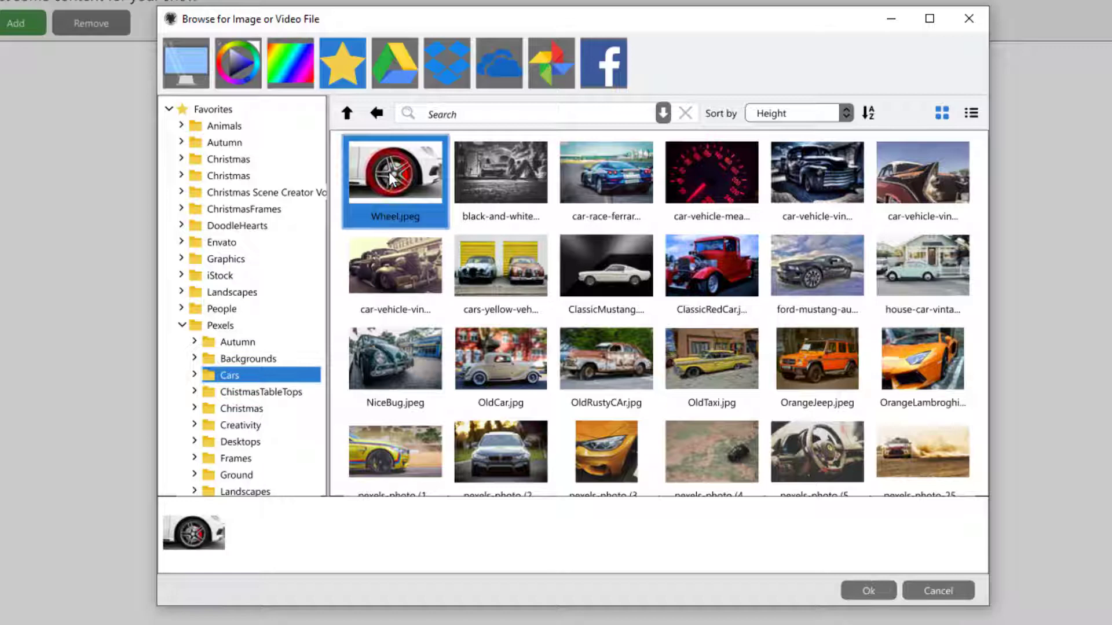
click(606, 173)
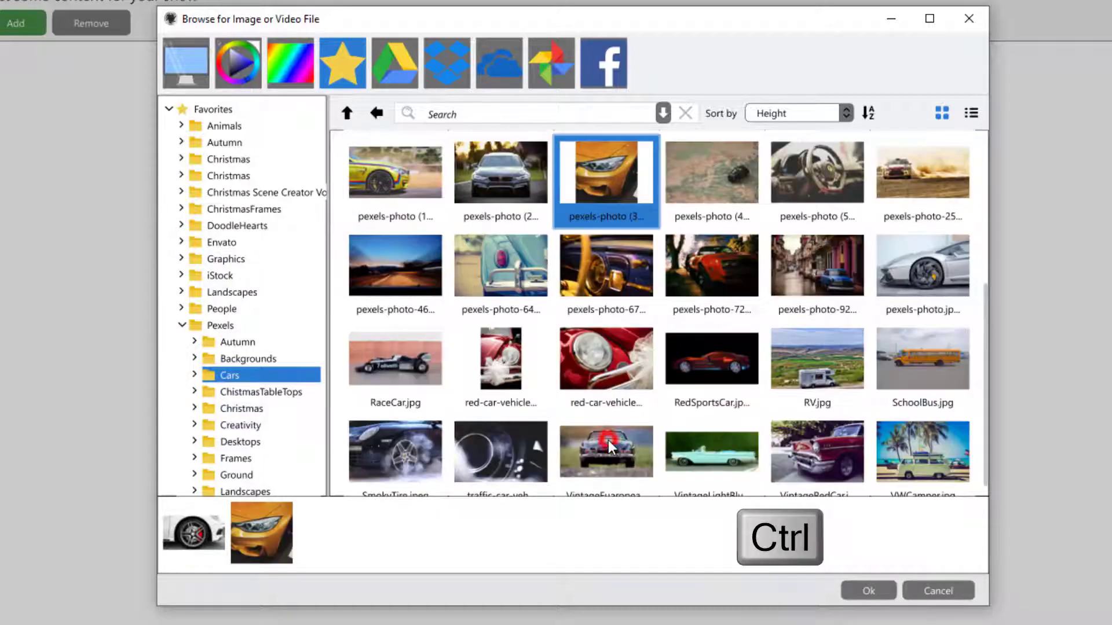
click(816, 266)
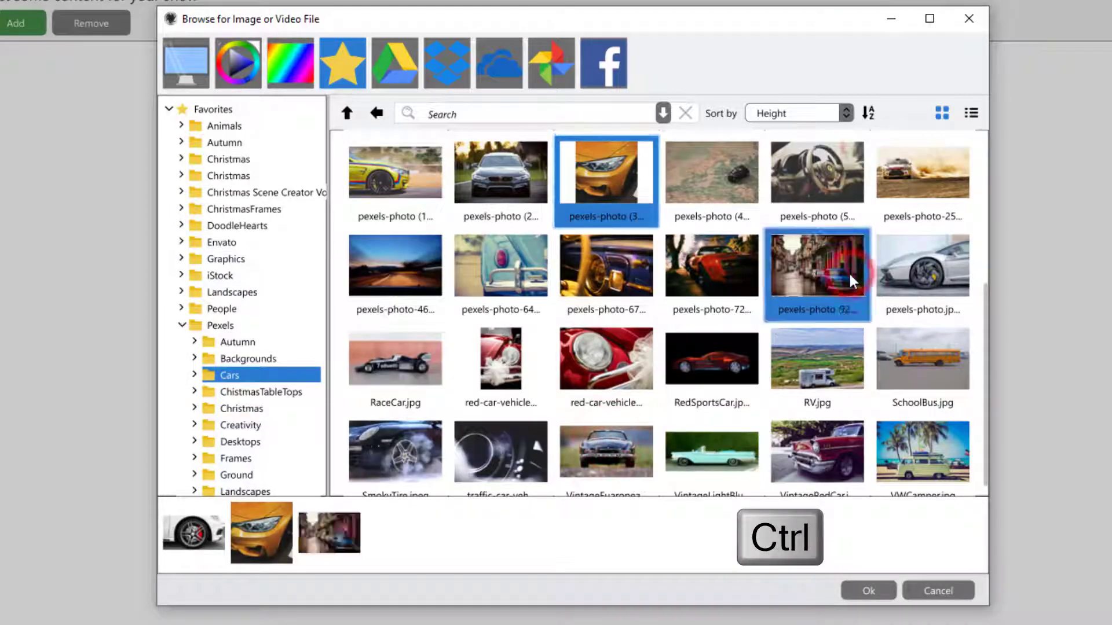
click(395, 266)
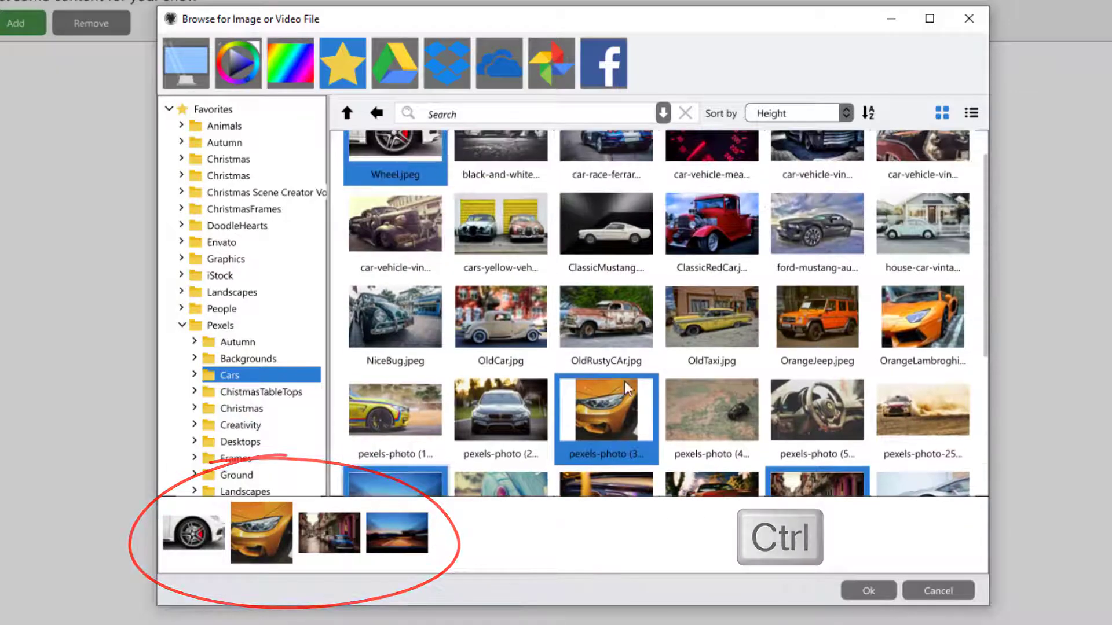
scroll(down, 3)
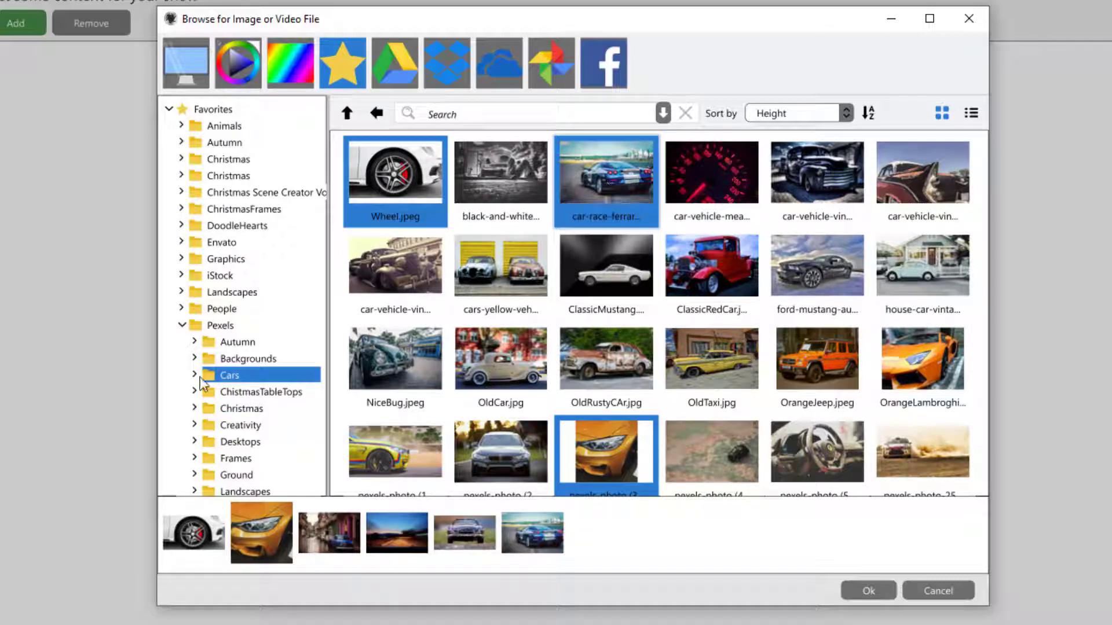
Reload Cars, select all its photos, then switch to the Backgrounds folder instead
click(228, 374)
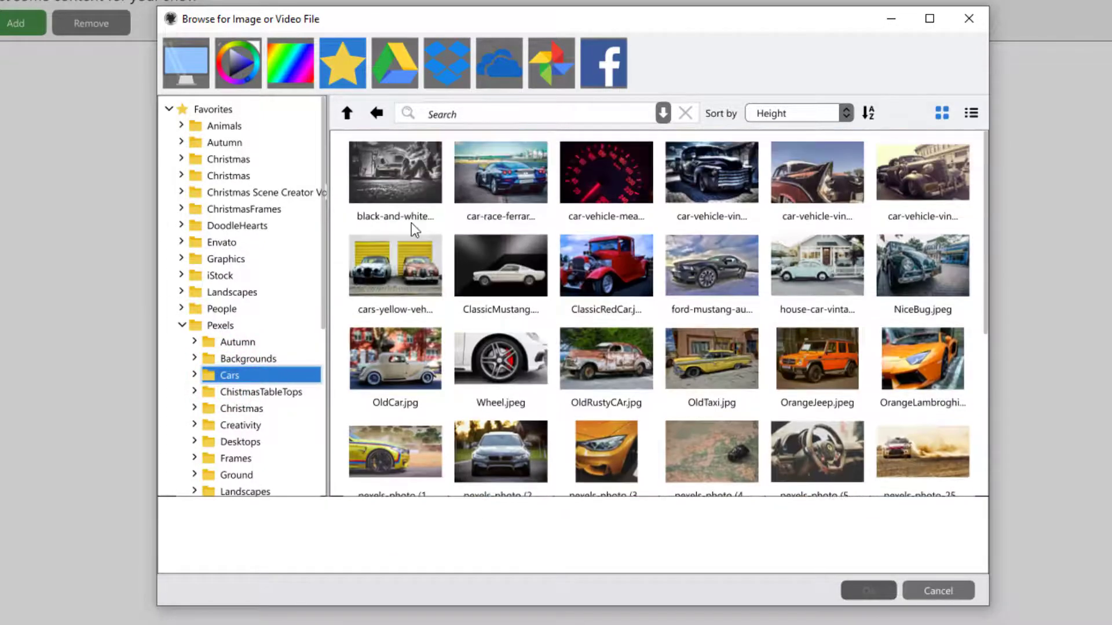
mouse_move(408, 202)
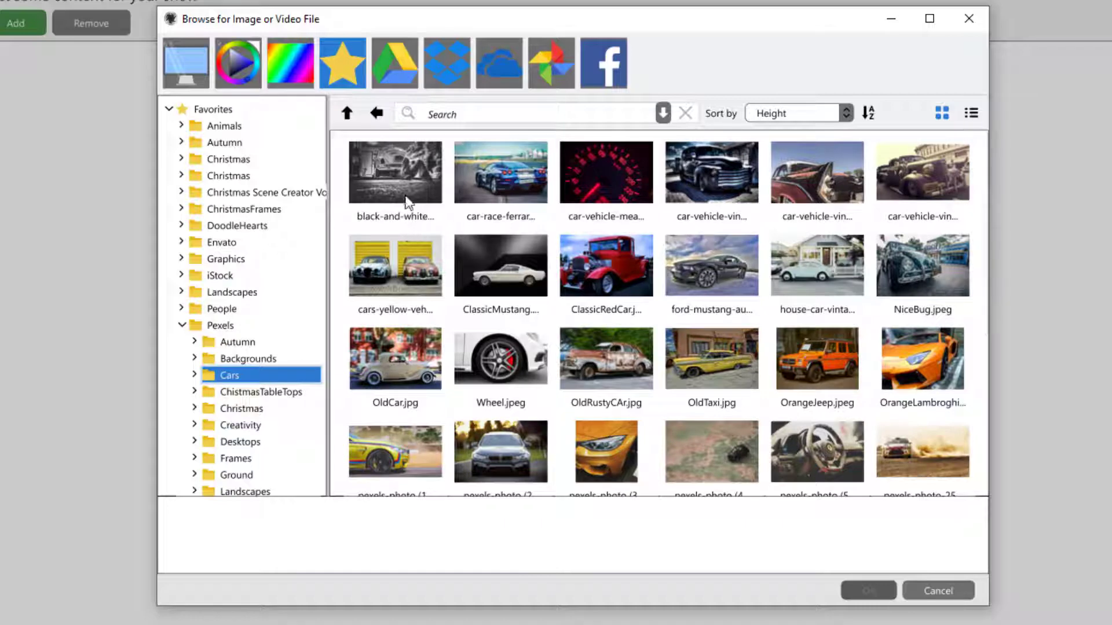
click(394, 172)
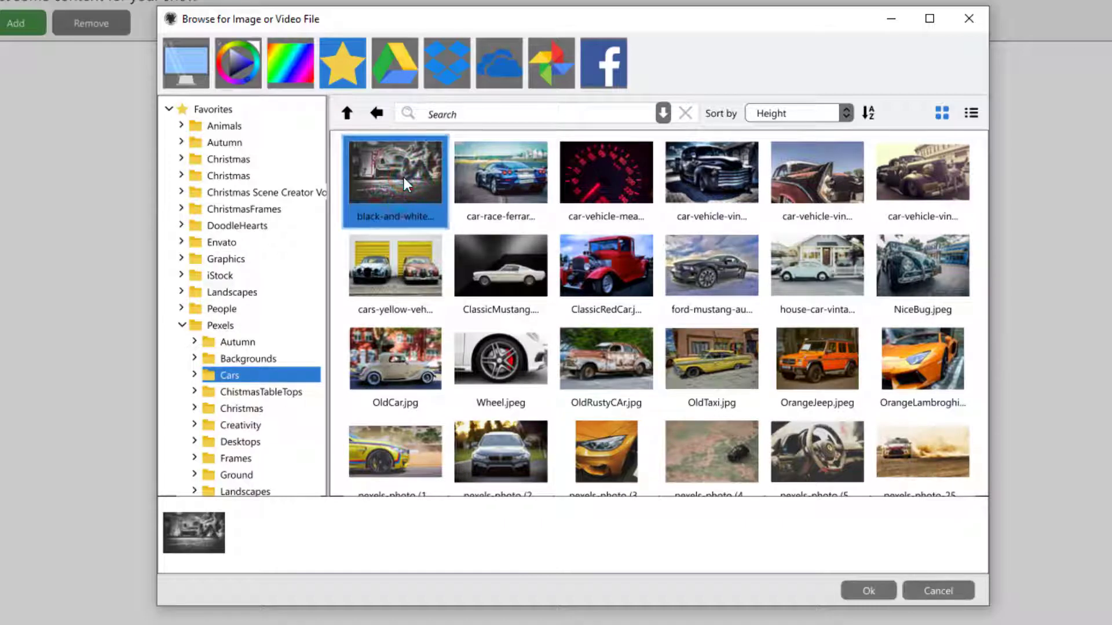
key(ctrl+a)
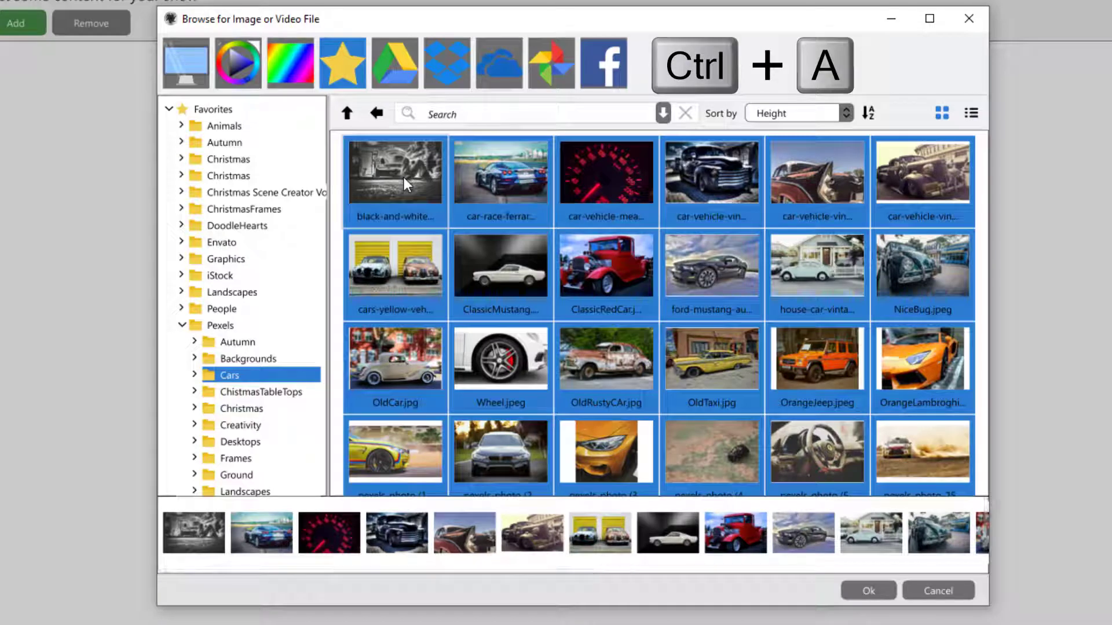
key(ctrl+a)
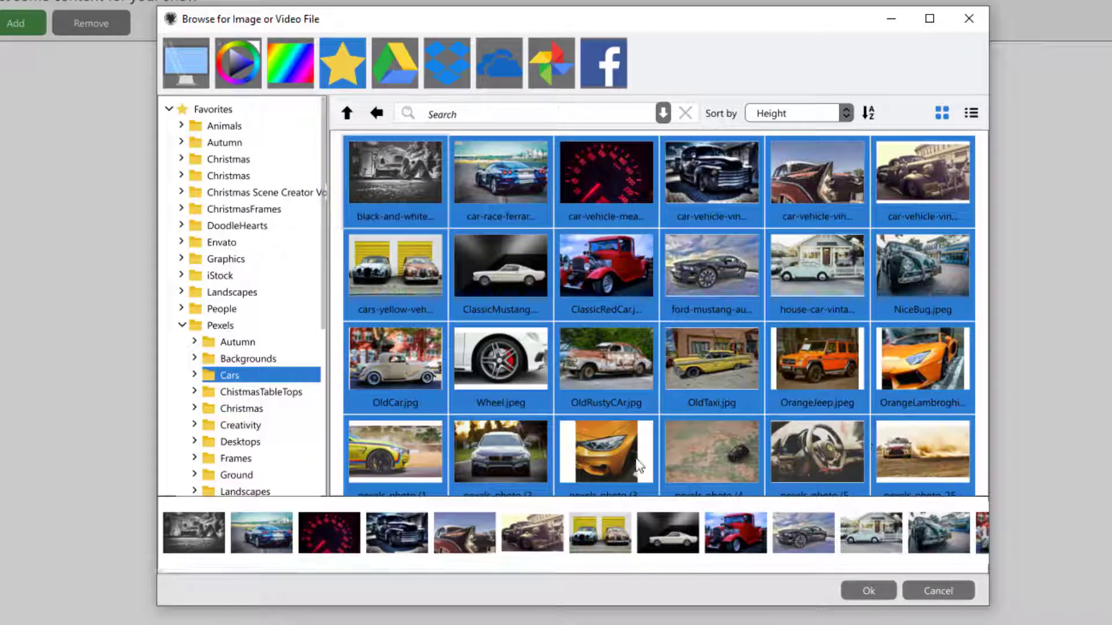
click(250, 359)
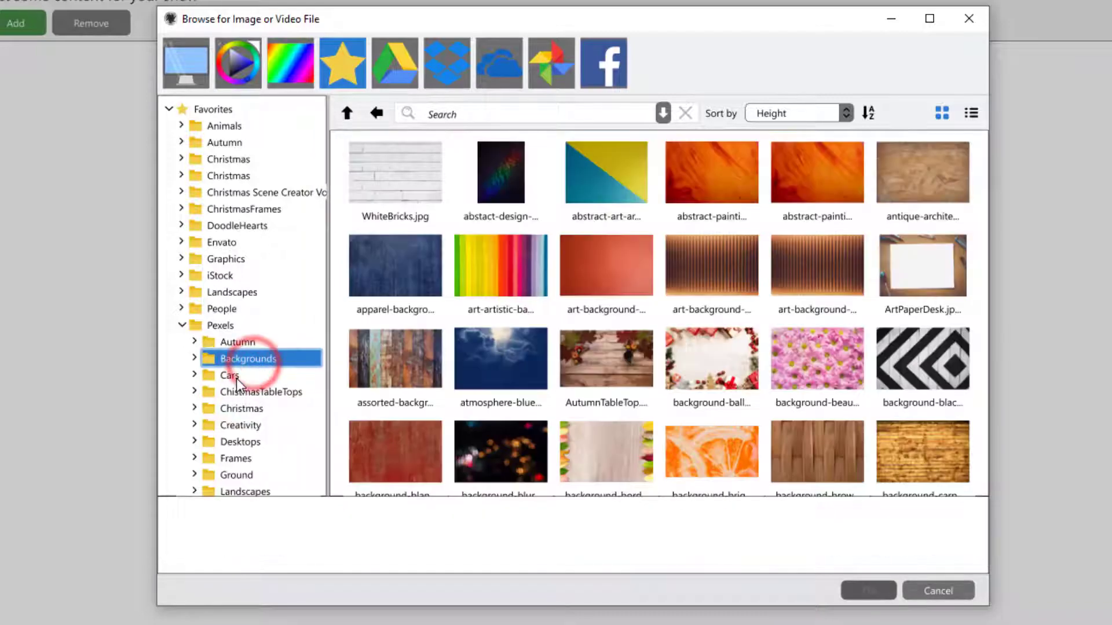
Return to Cars and sort its photos by Name, then by Date Modified
click(229, 375)
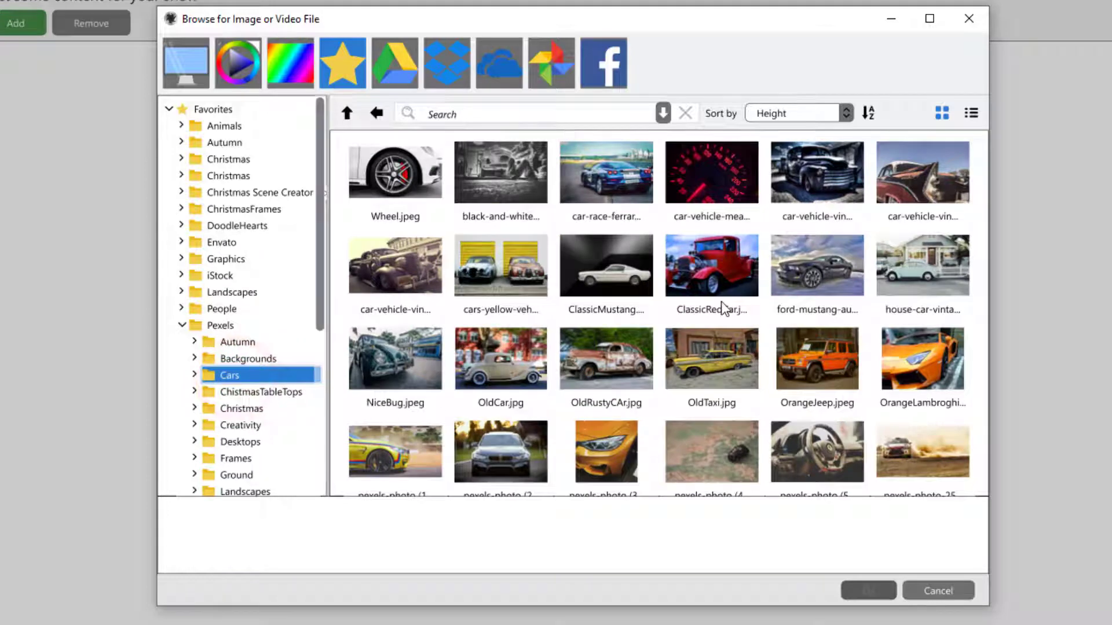
mouse_move(742, 293)
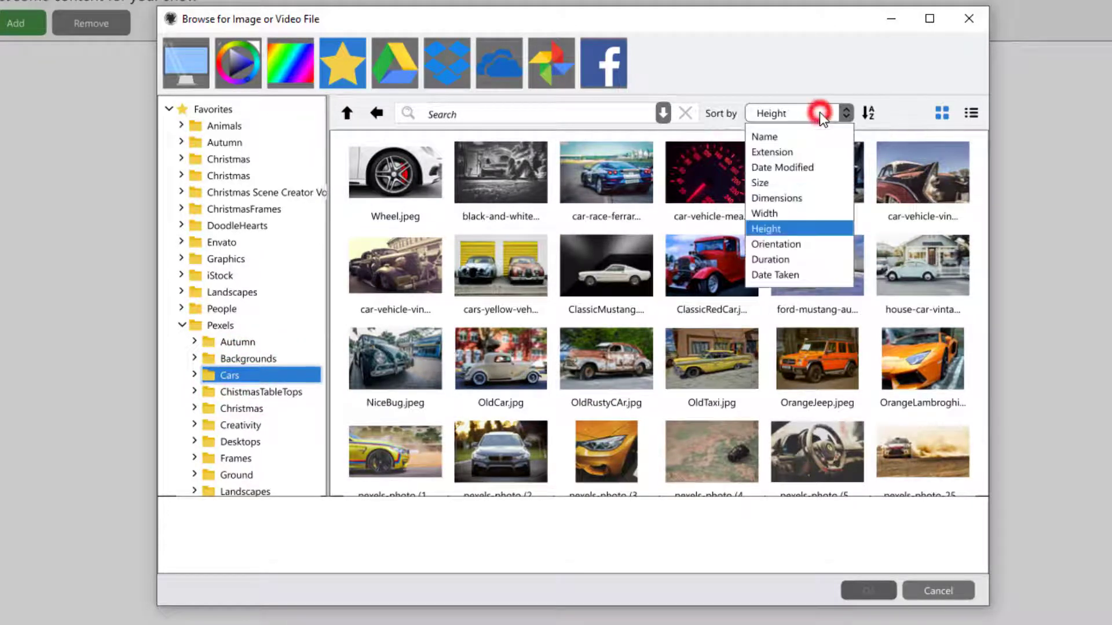
mouse_move(830, 197)
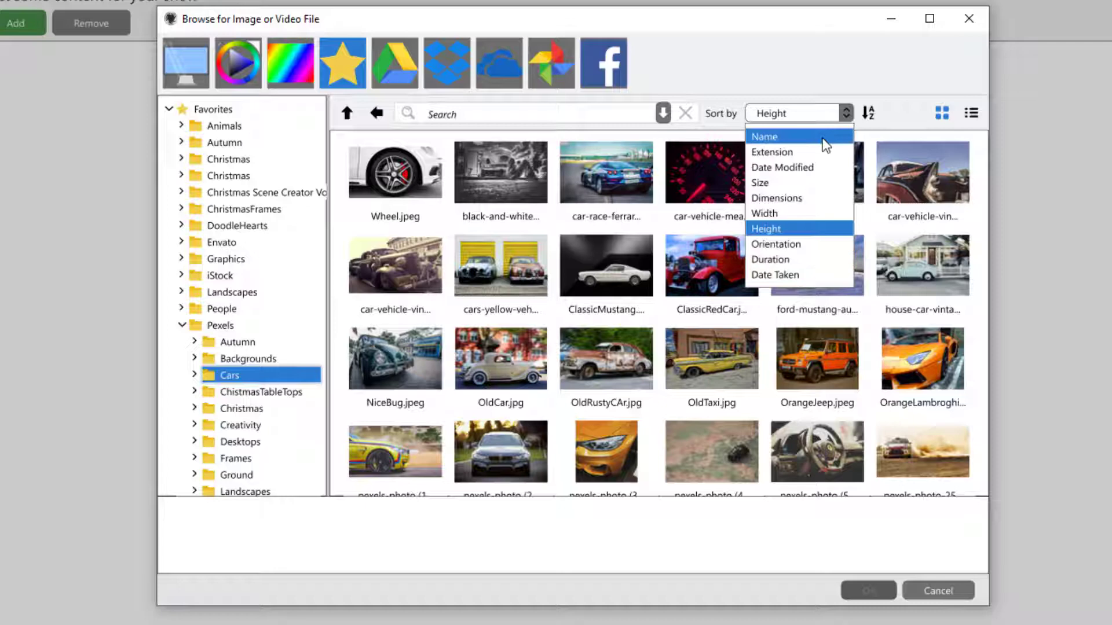
click(765, 137)
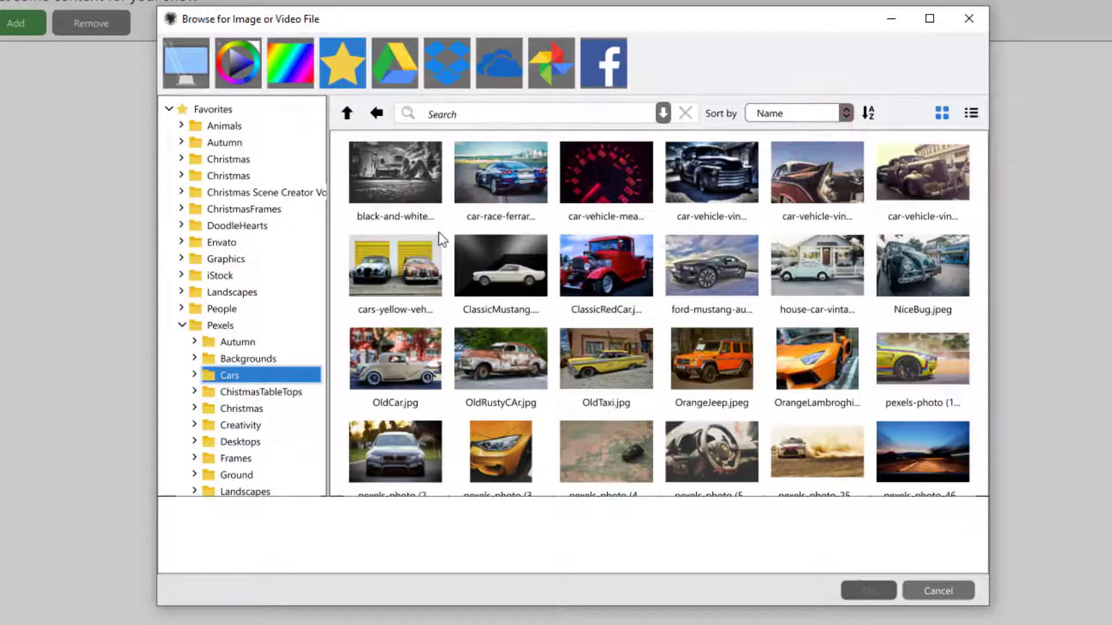
mouse_move(601, 238)
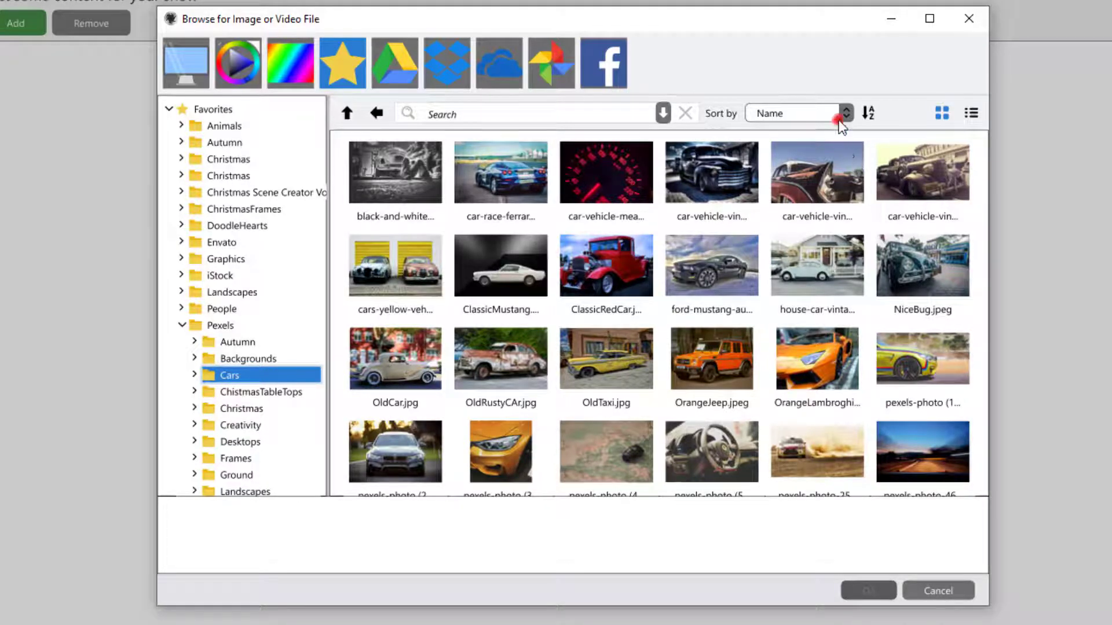
click(844, 113)
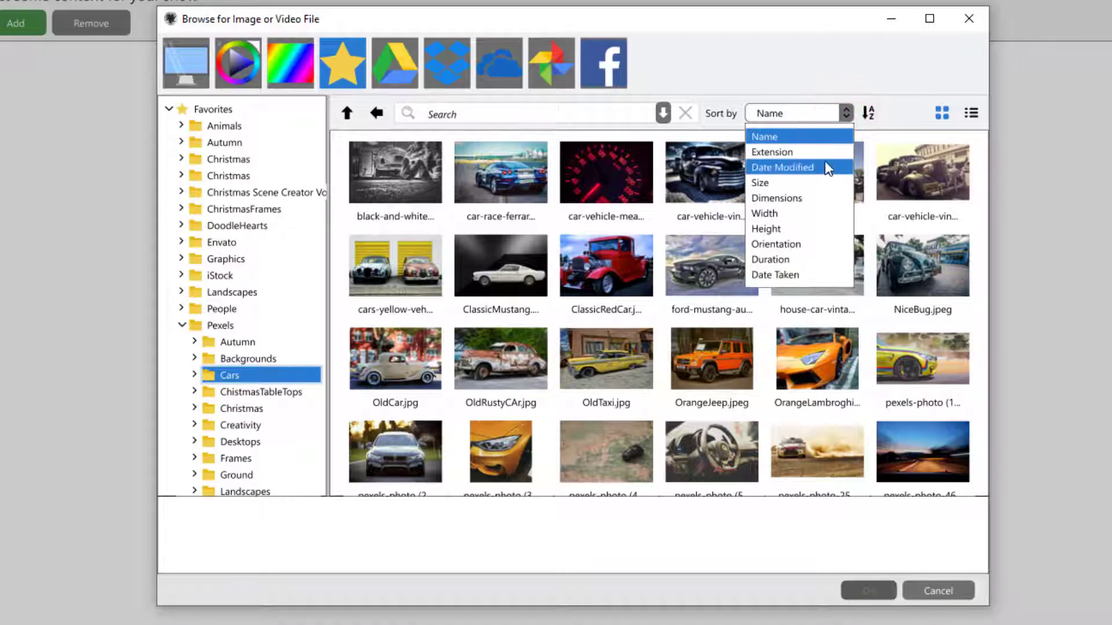
click(782, 167)
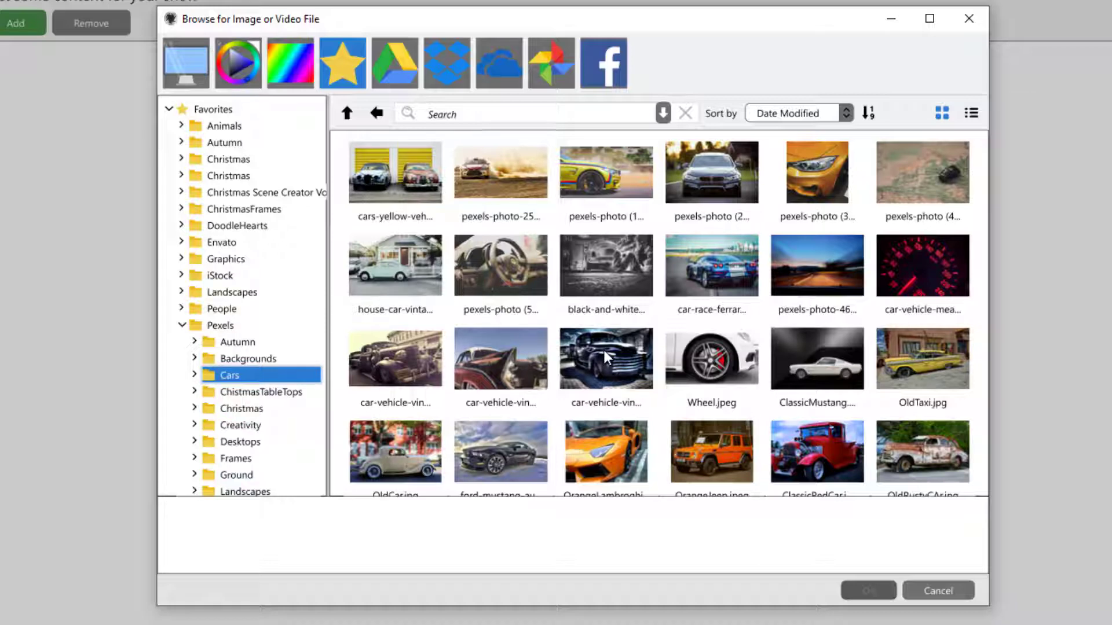
mouse_move(422, 225)
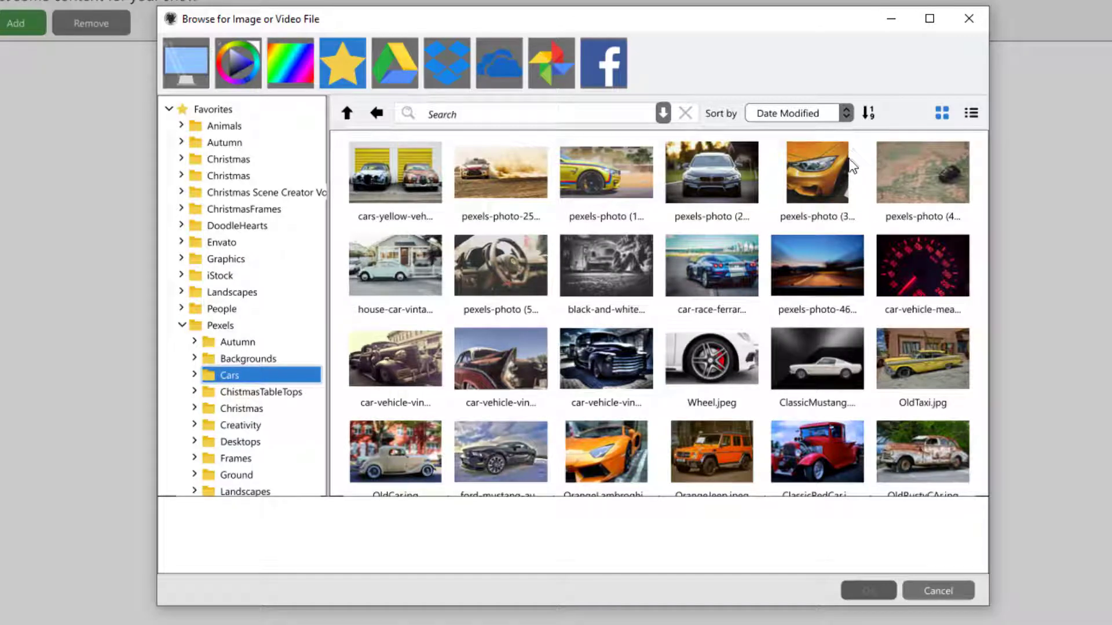
Review the Sort by choices and dismiss them, keeping Date Modified order
click(843, 113)
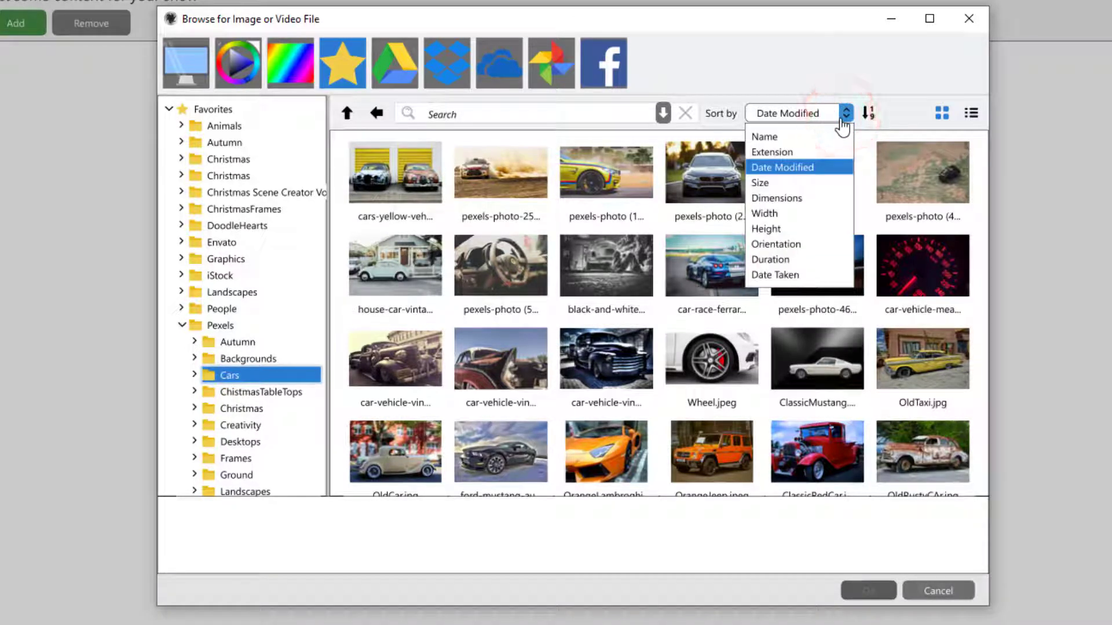
mouse_move(776, 198)
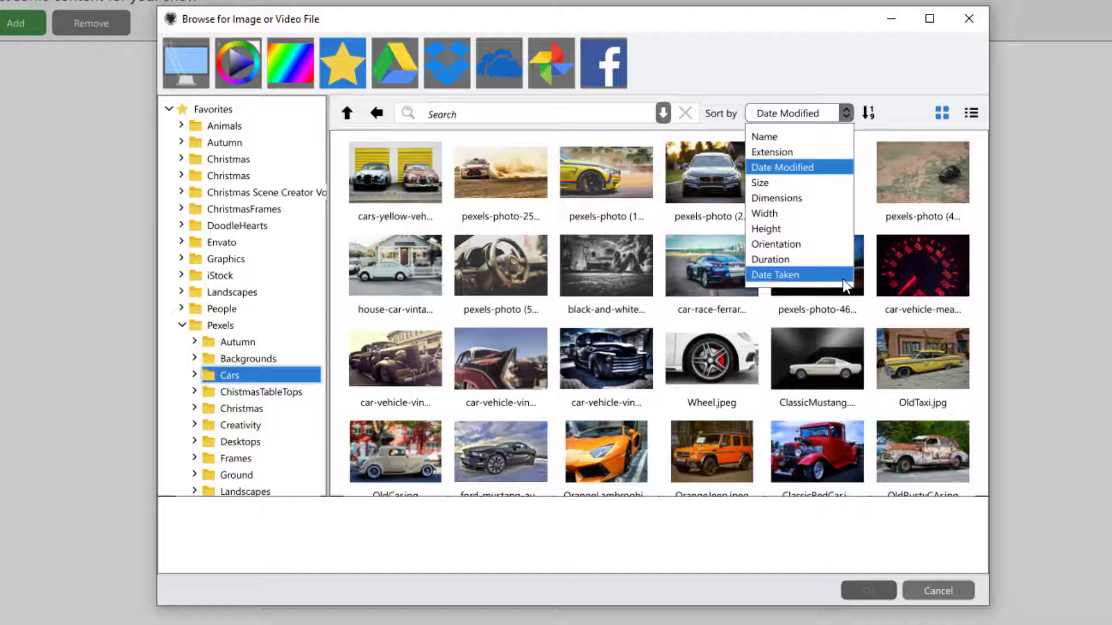
click(606, 358)
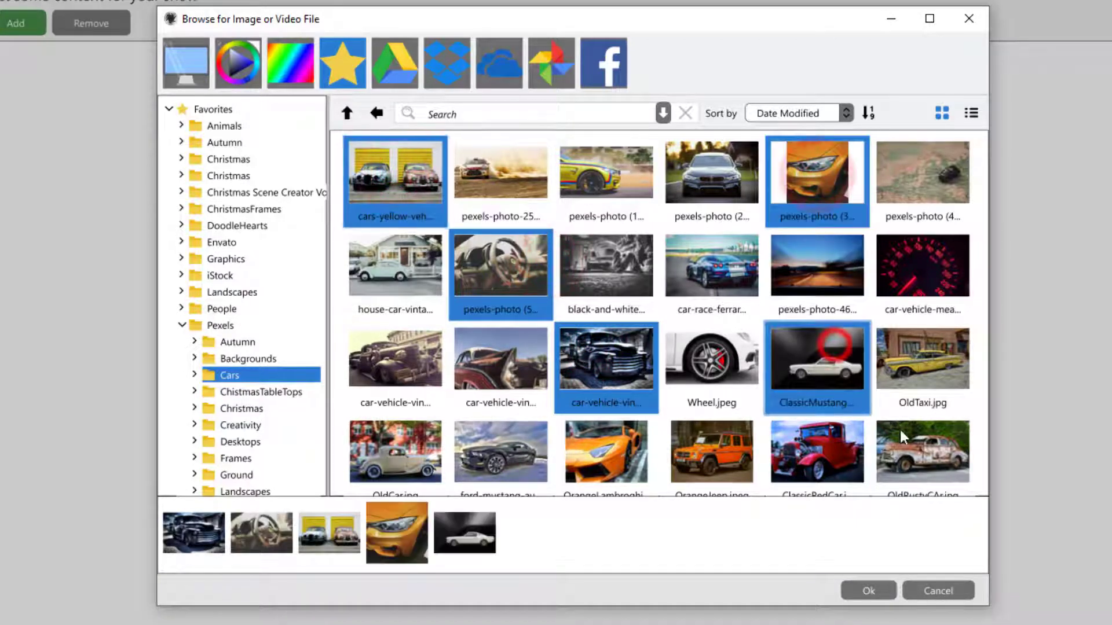
Scroll down the Cars thumbnails to reach the rusty old car photo
scroll(down, 3)
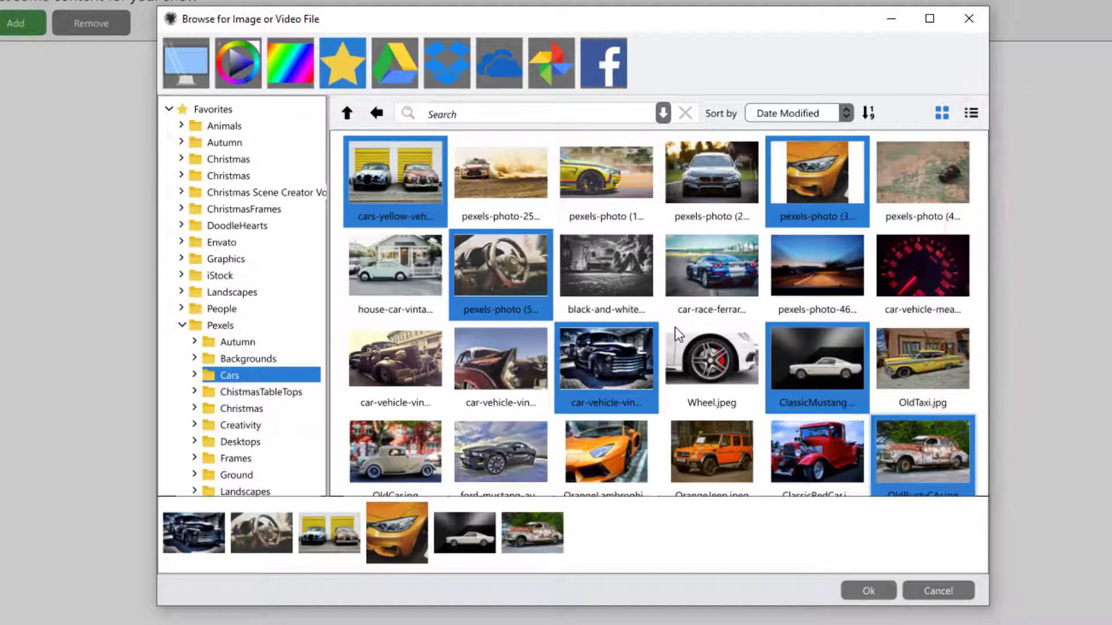
scroll(down, 3)
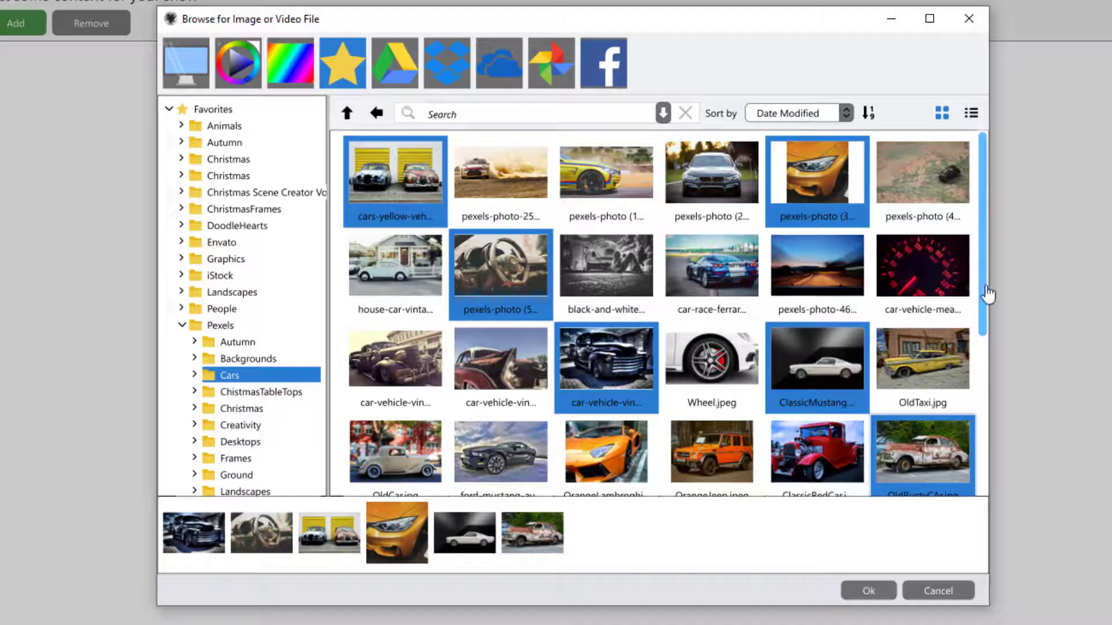
Scroll through the remaining Cars thumbnails and reopen the Sort by choices
scroll(down, 3)
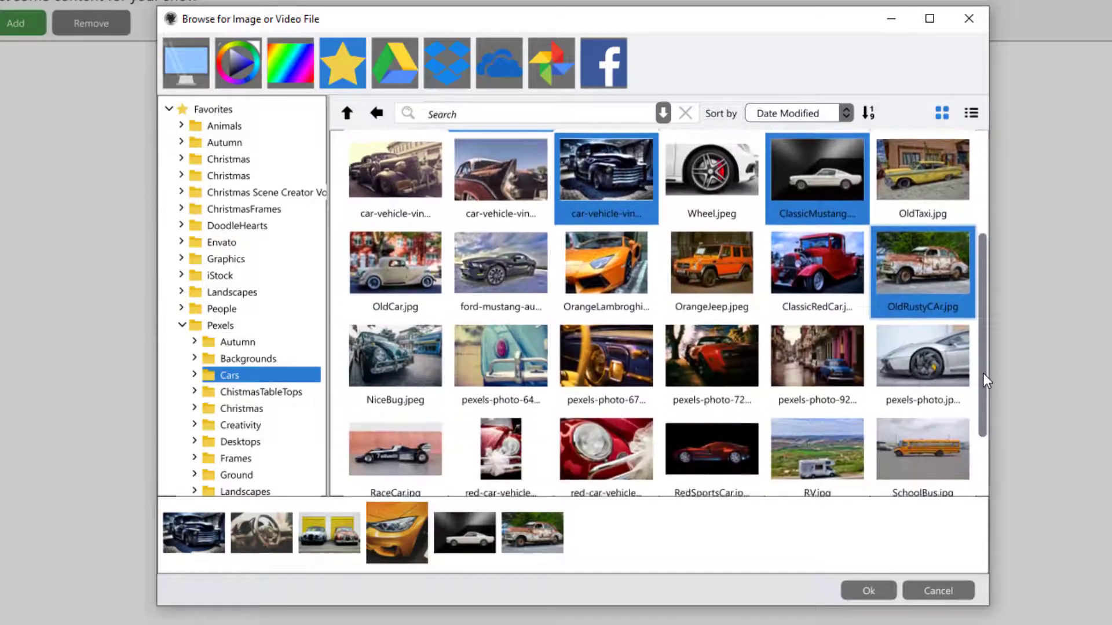
scroll(down, 3)
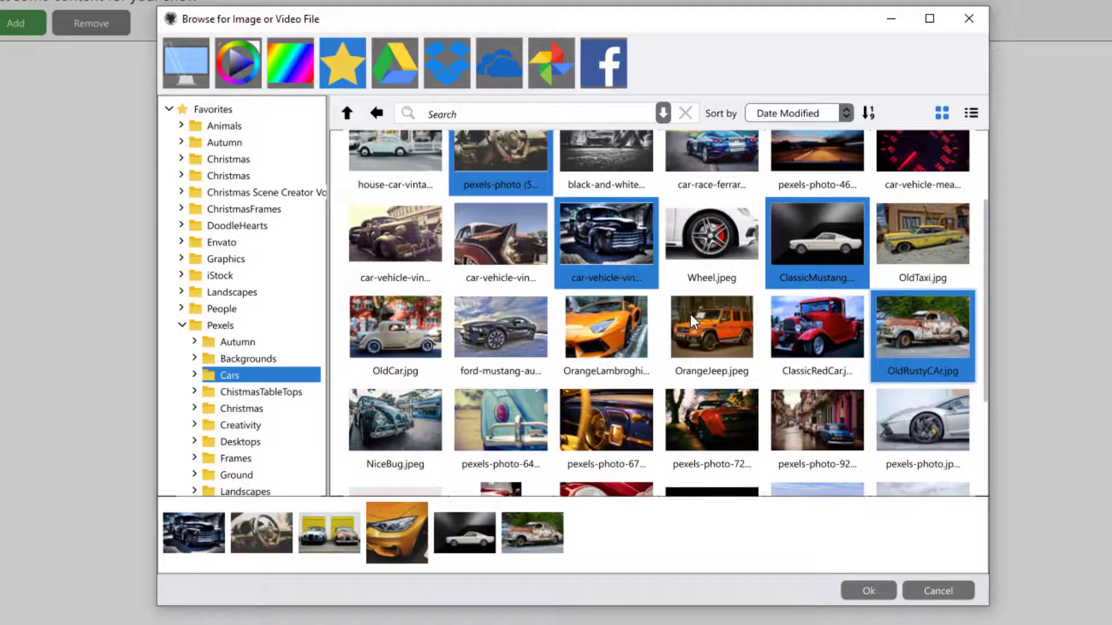
scroll(down, 3)
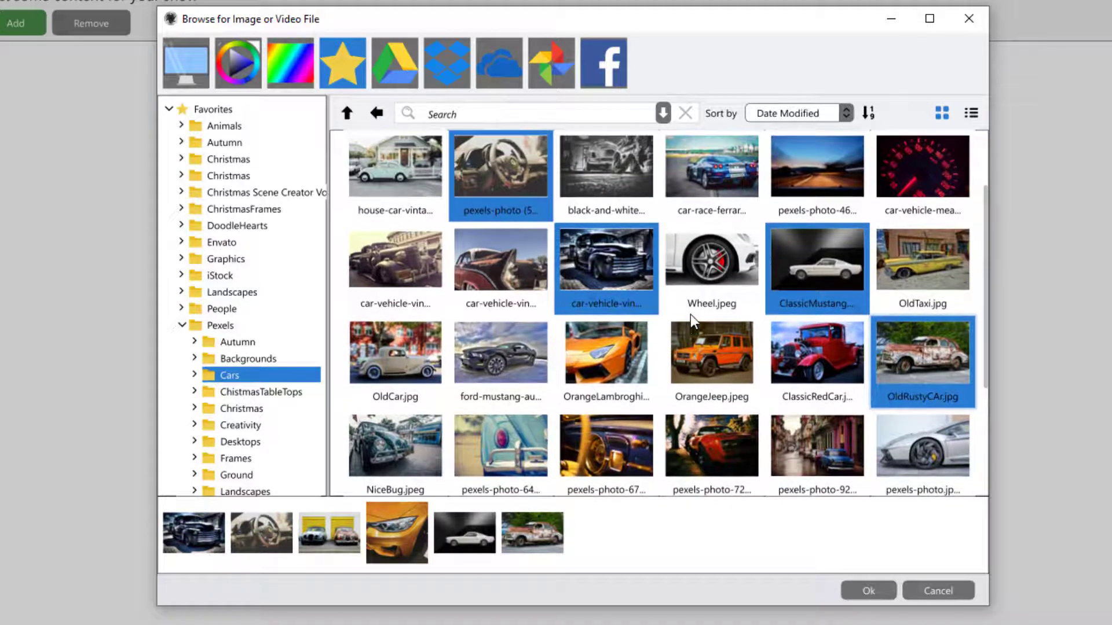
scroll(down, 3)
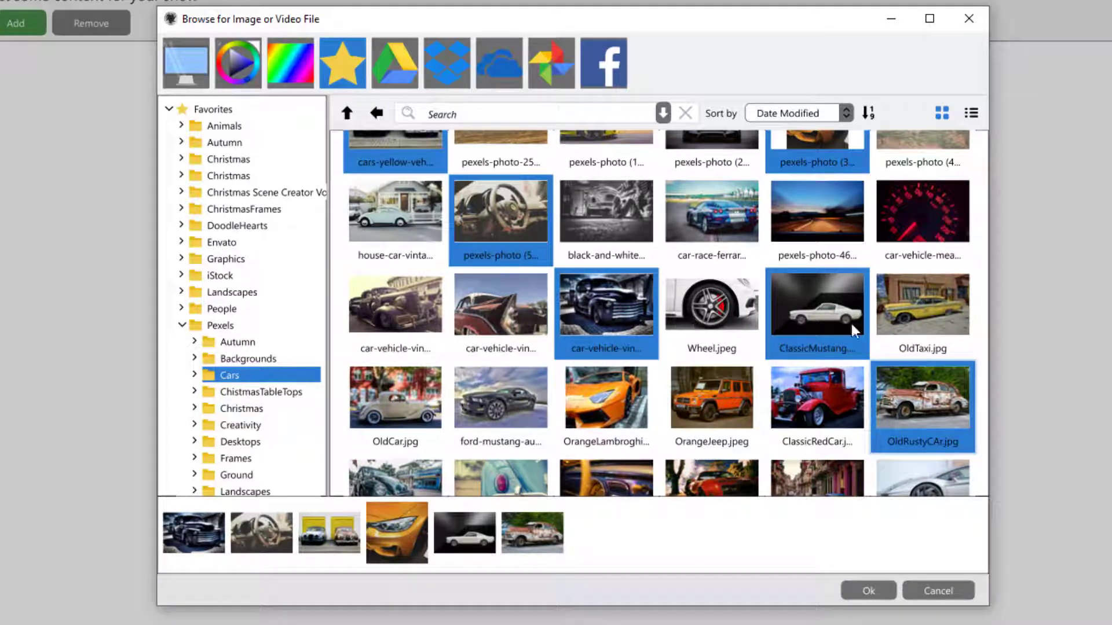
scroll(down, 3)
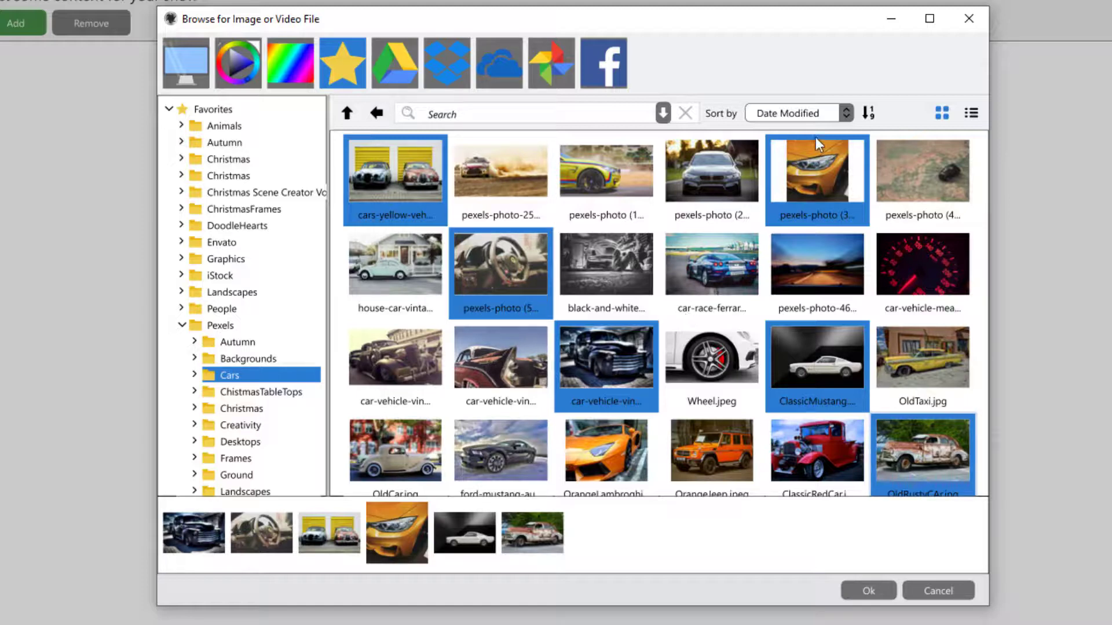
click(844, 113)
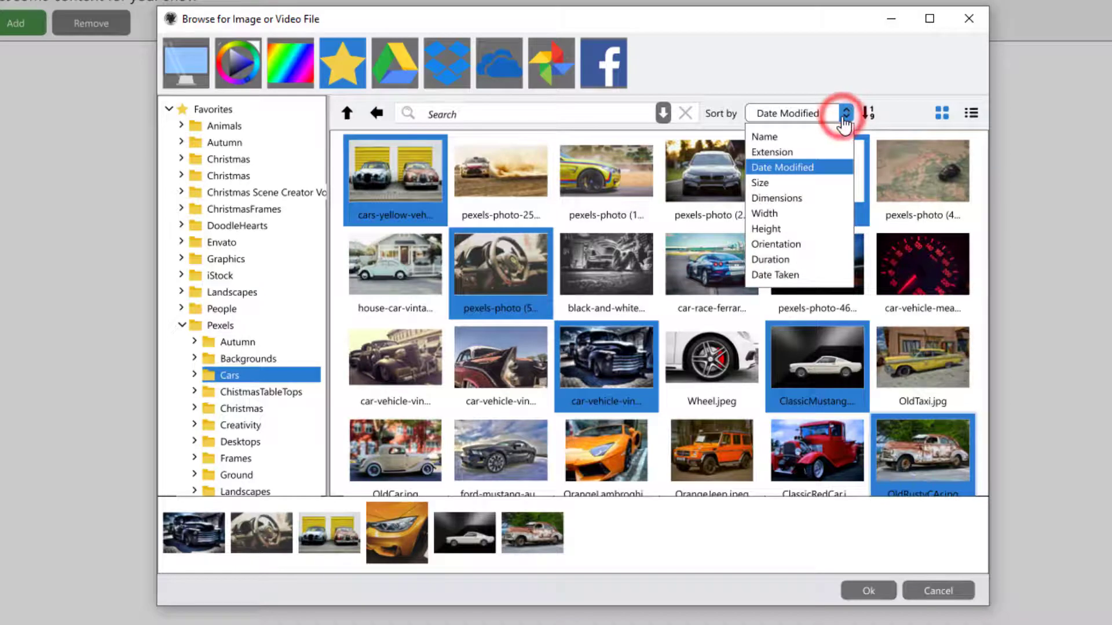